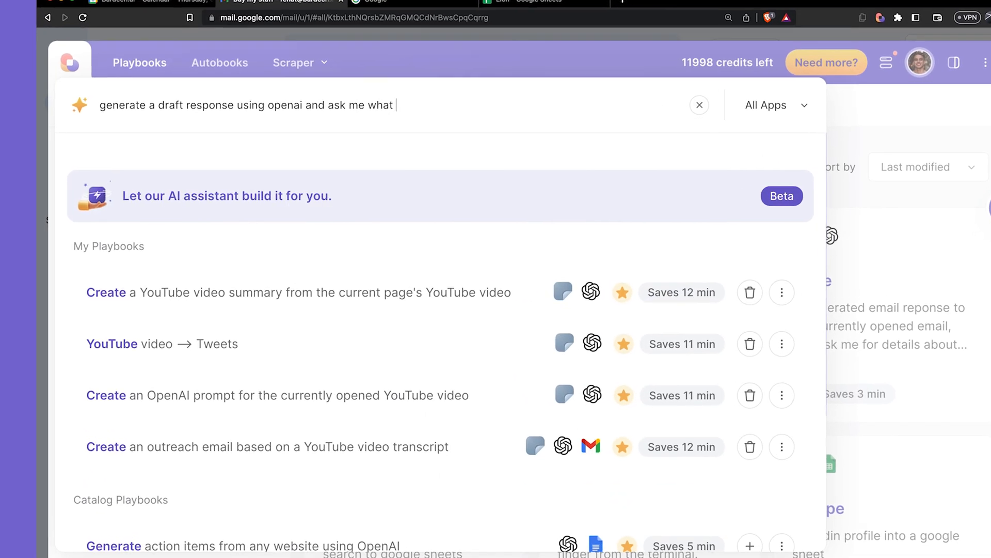
type("to prompt")
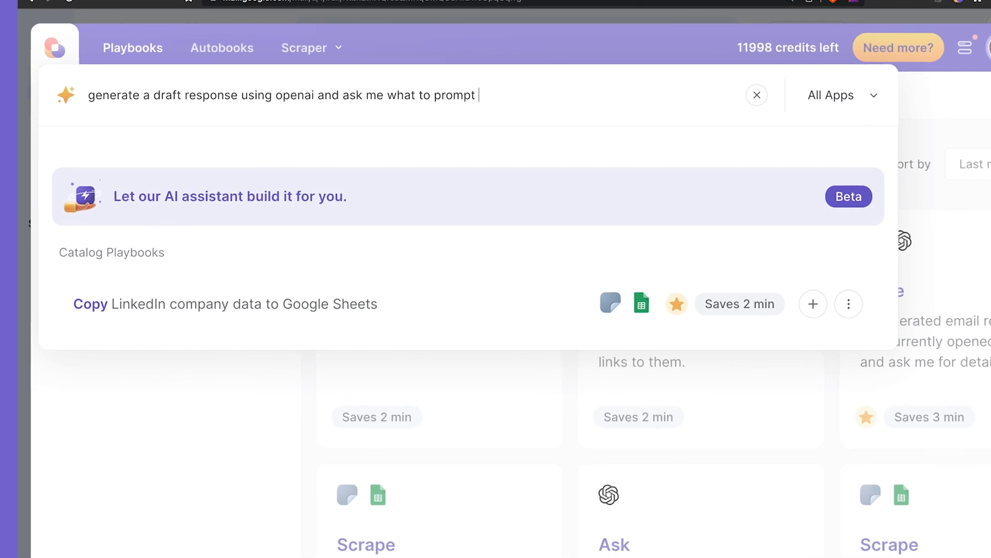